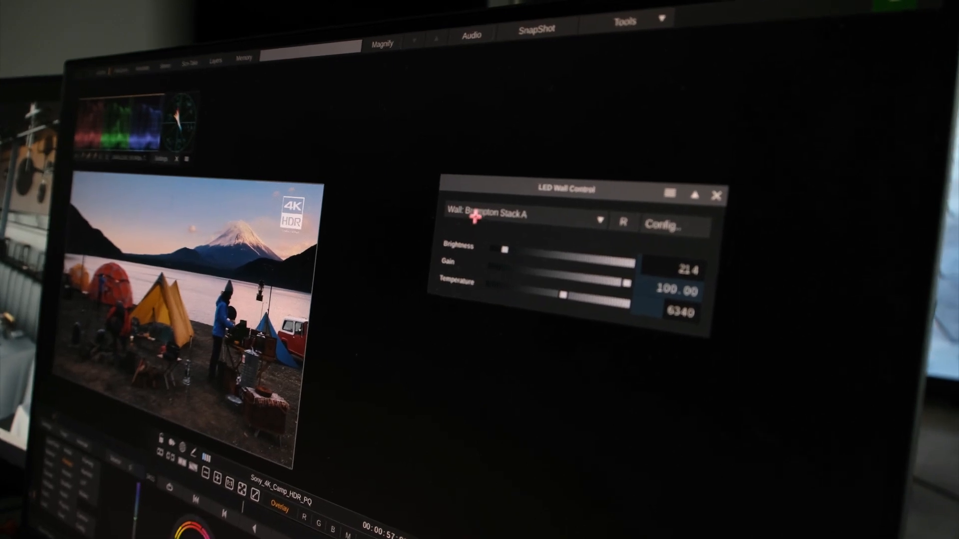
Raise the Brompton Stack A wall's brightness from 214 to 743, gain staying at 100.
click(600, 220)
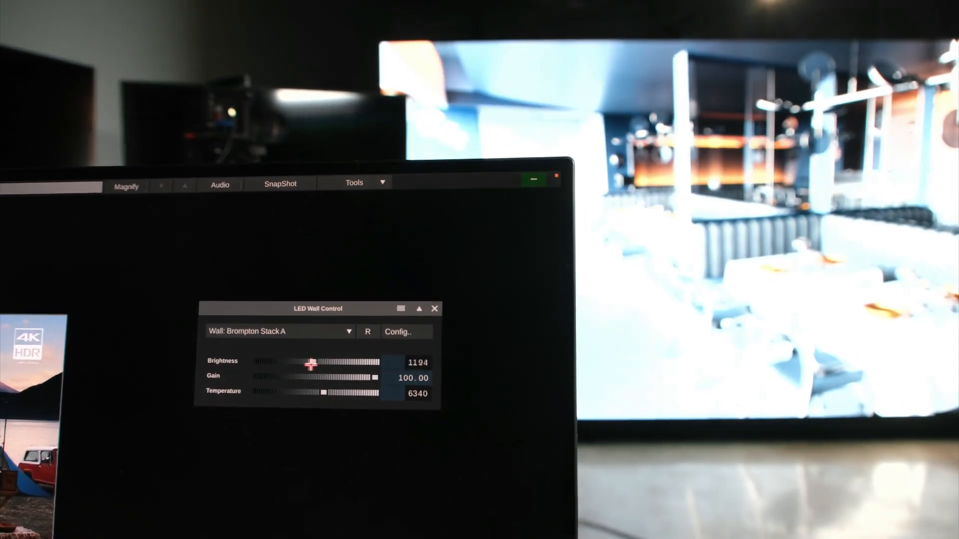
drag(312, 363, 259, 359)
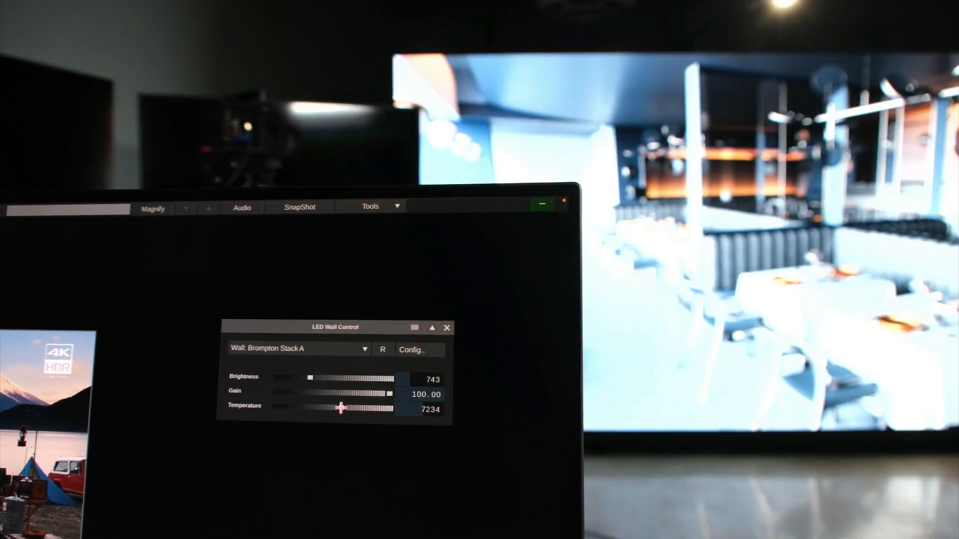
Sweep the colour temperature up to 9959, down to 3689, then settle it at 5324.
drag(341, 407, 384, 421)
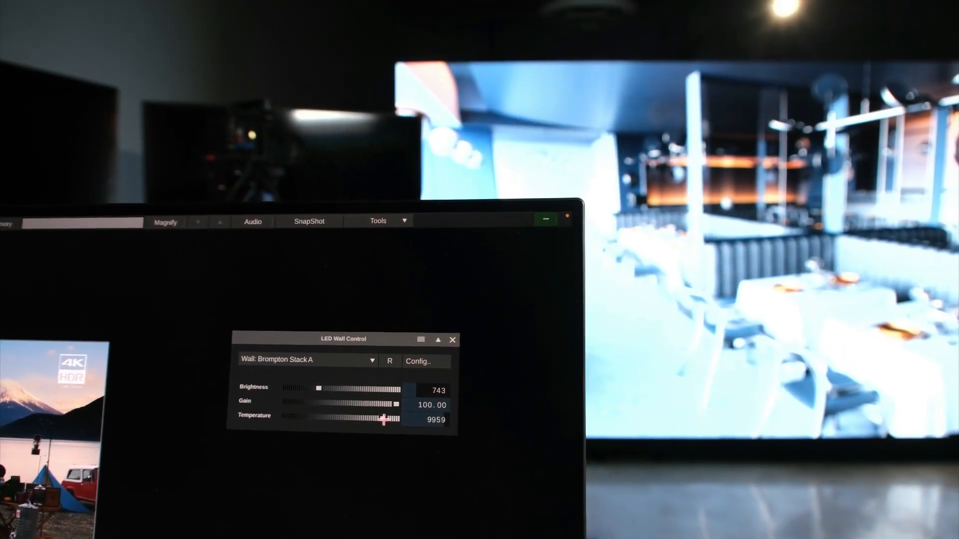
drag(383, 419, 296, 429)
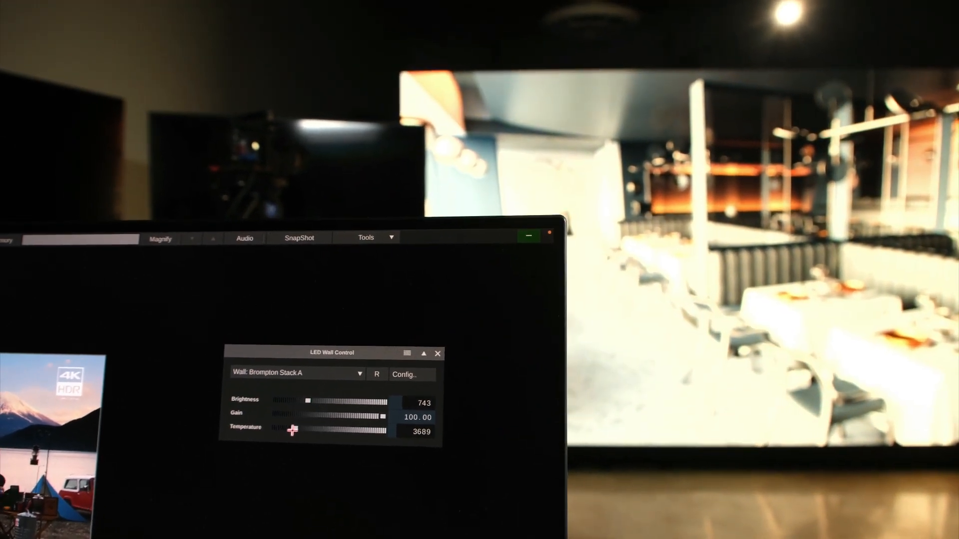
drag(293, 428, 318, 426)
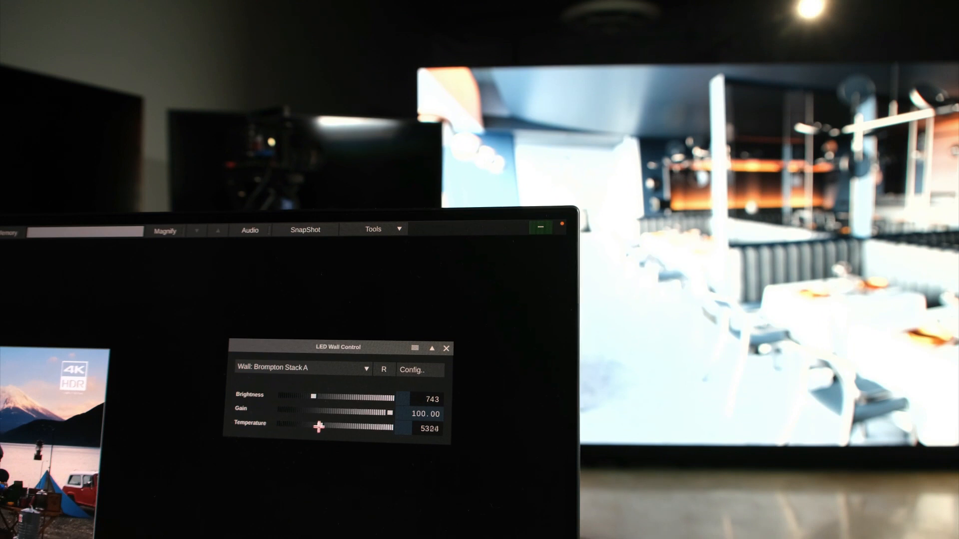